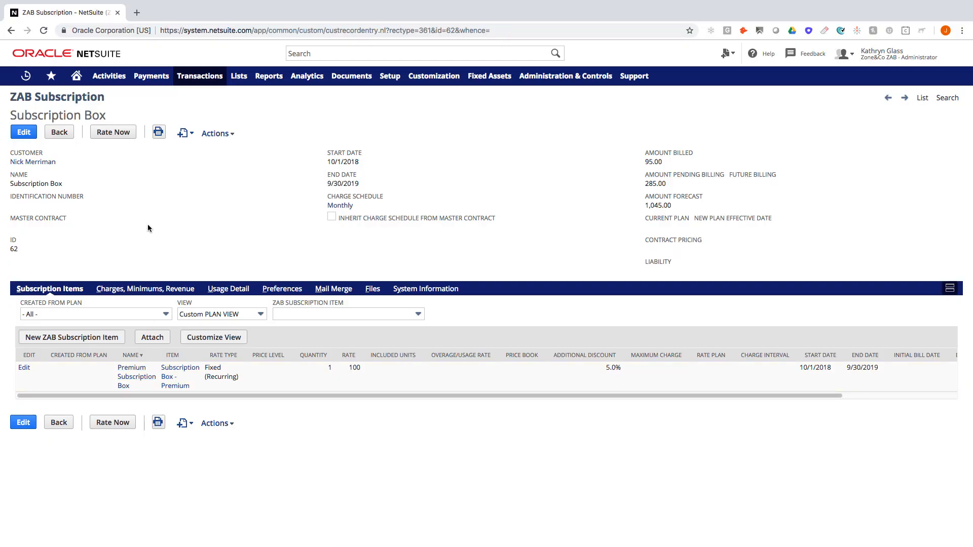
mouse_move(89, 196)
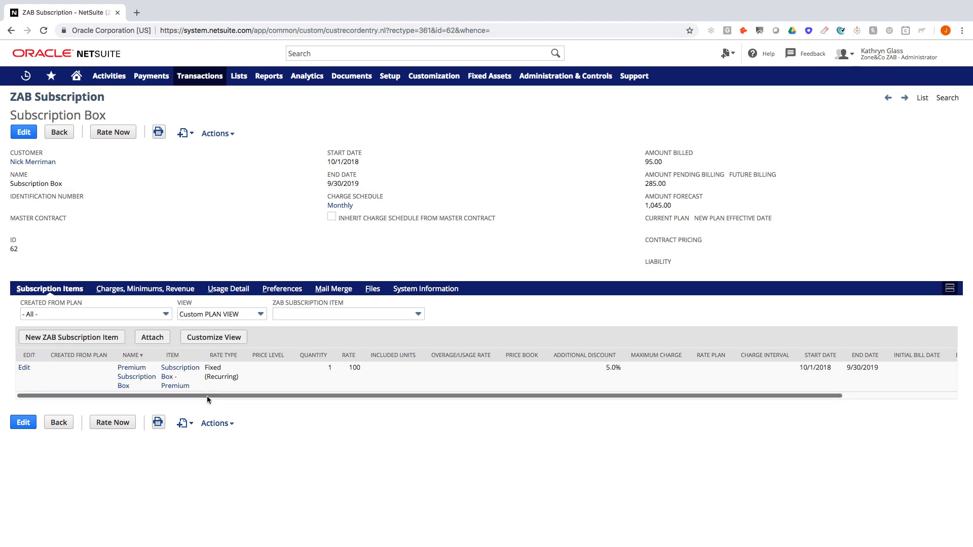
Open the Premium Subscription Box item record from the subscription's item list.
click(131, 377)
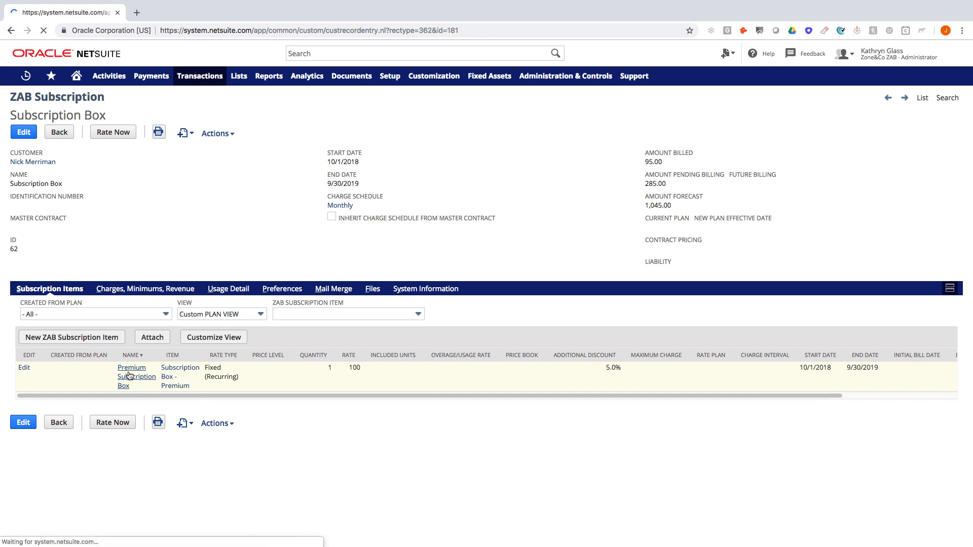
click(131, 367)
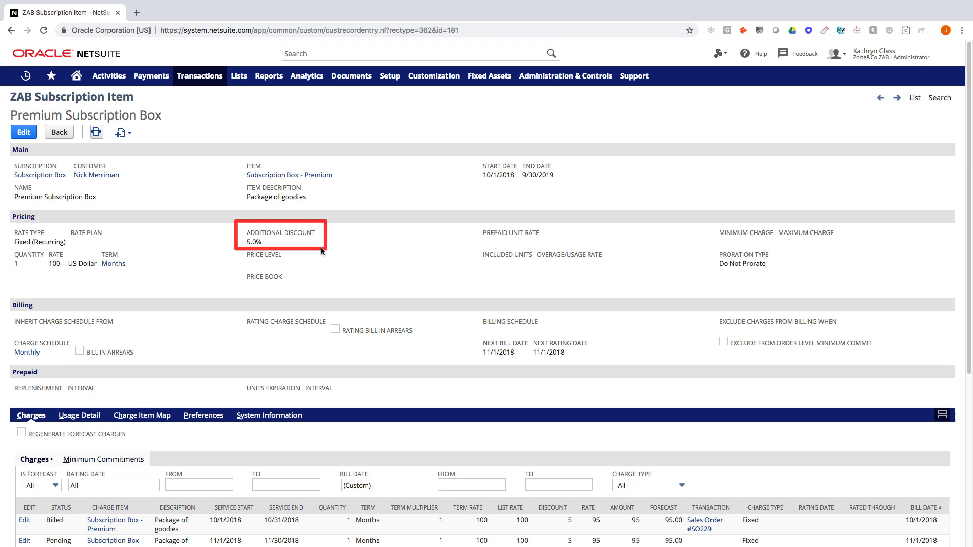
Review the twelve monthly 95.00 charges, October 2018 billed on Sales Order #SO229.
scroll(down, 3)
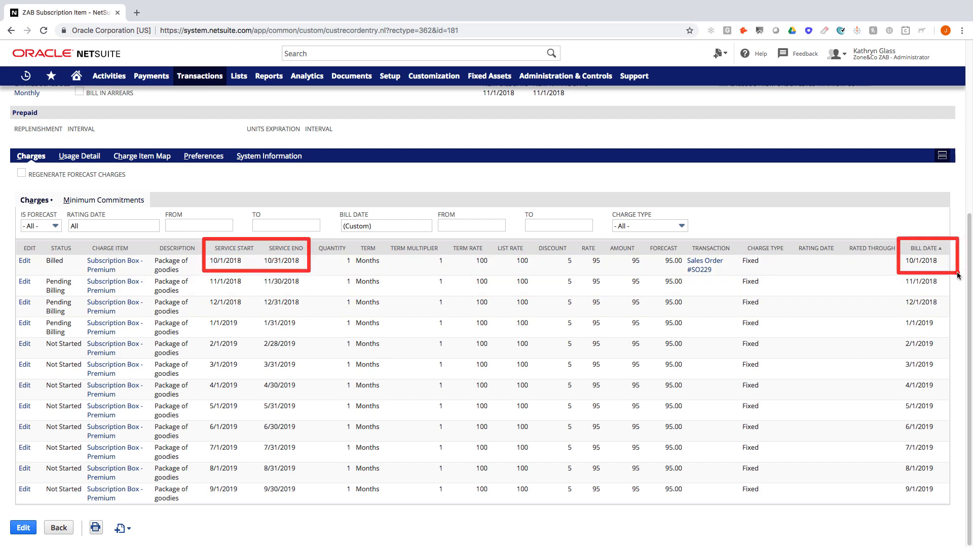
mouse_move(683, 252)
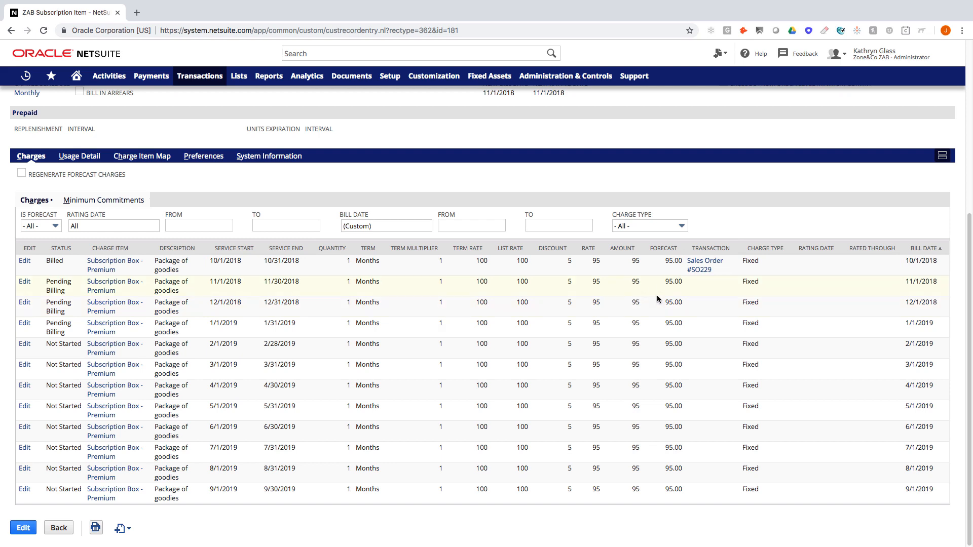
mouse_move(618, 285)
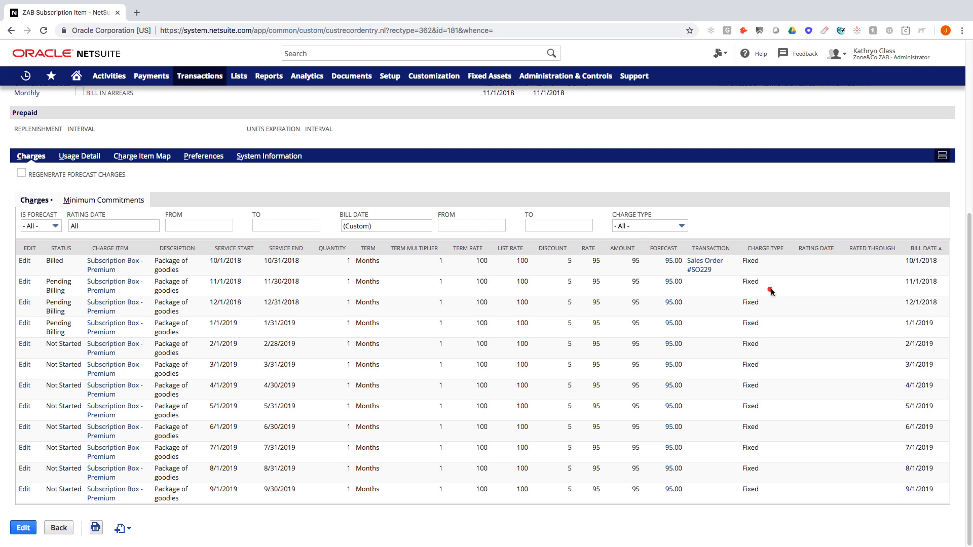
mouse_move(776, 287)
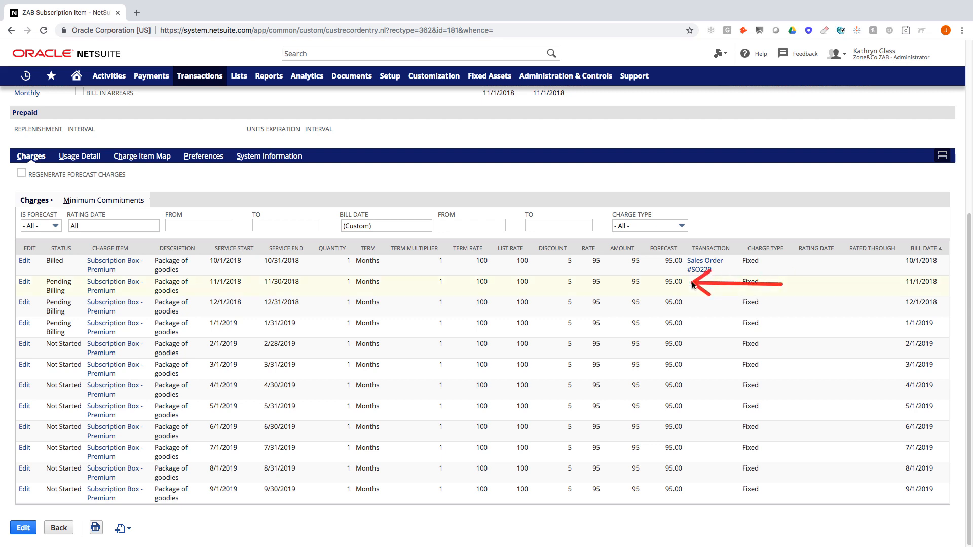
click(200, 76)
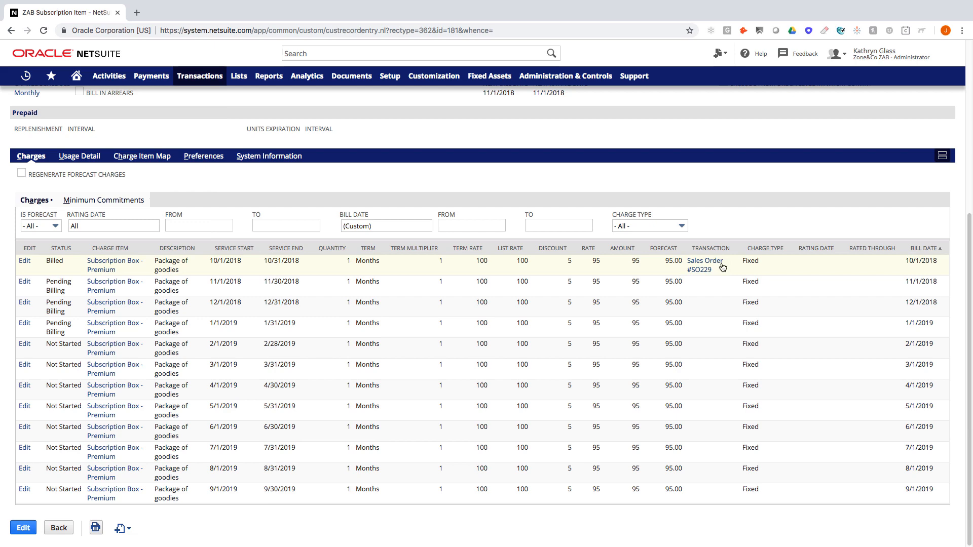
click(705, 265)
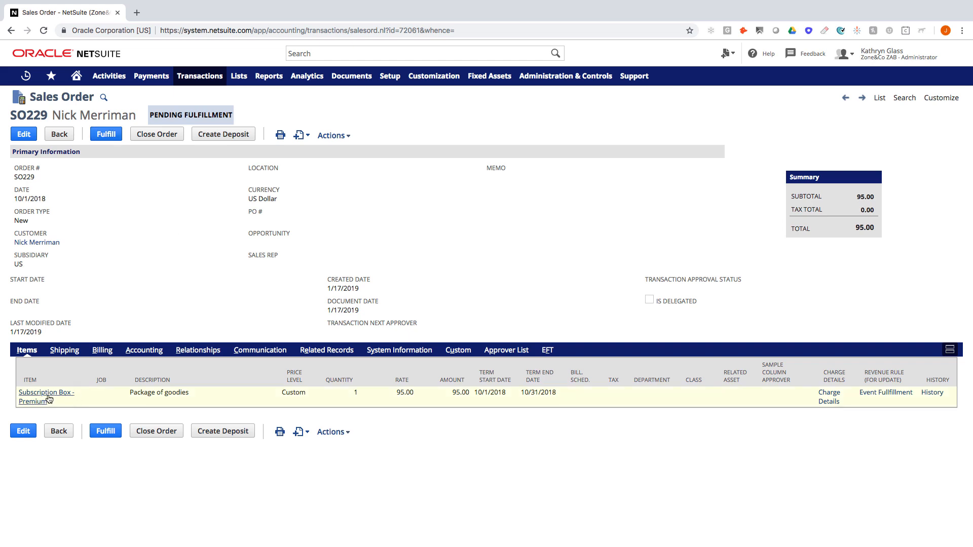
mouse_move(139, 309)
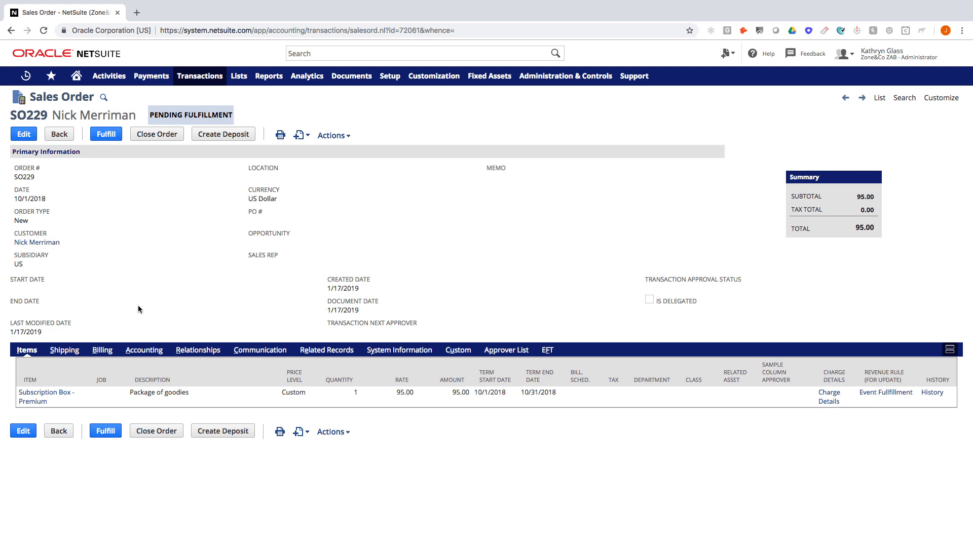
mouse_move(328, 365)
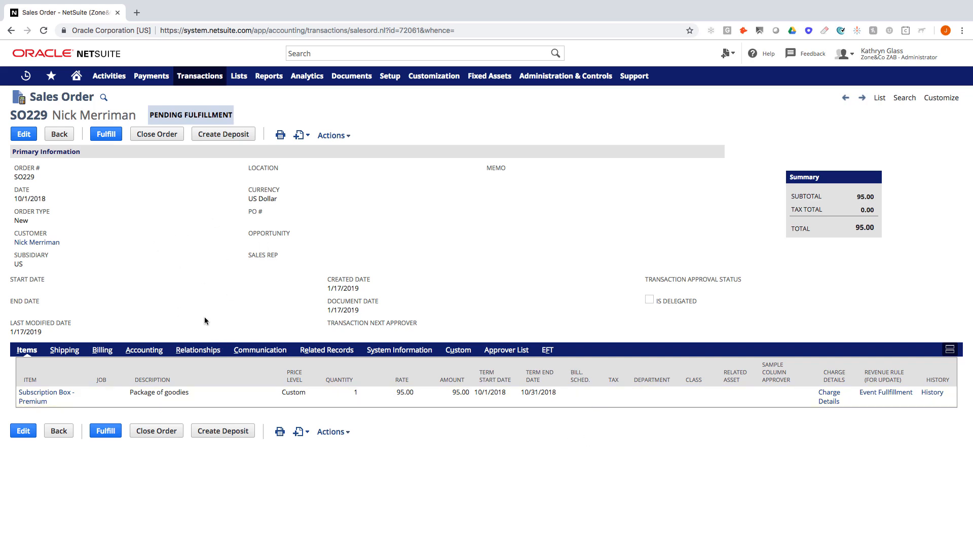
mouse_move(186, 294)
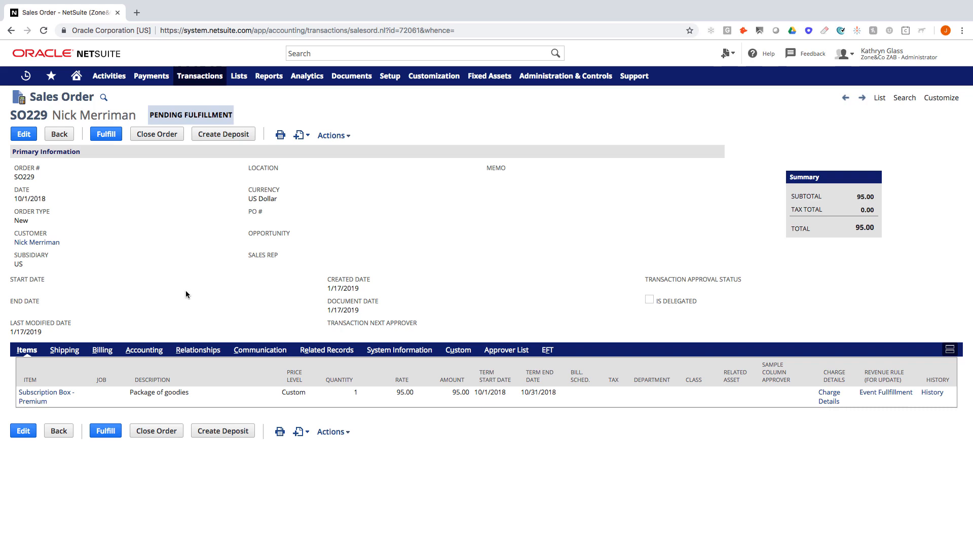